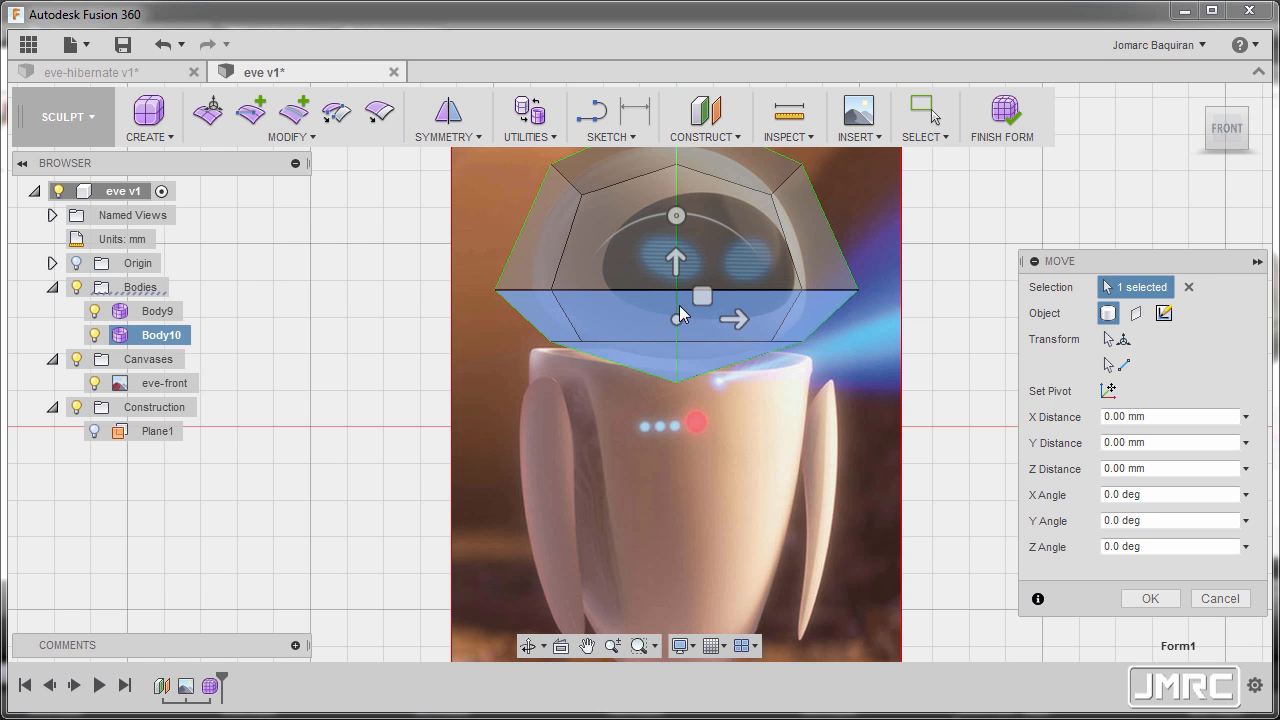
Move the slab Body10 down about -7.1 mm beneath the faceted head and confirm.
{"action": "left_click_drag", "start_coordinate": [676, 318], "coordinate": [676, 278]}
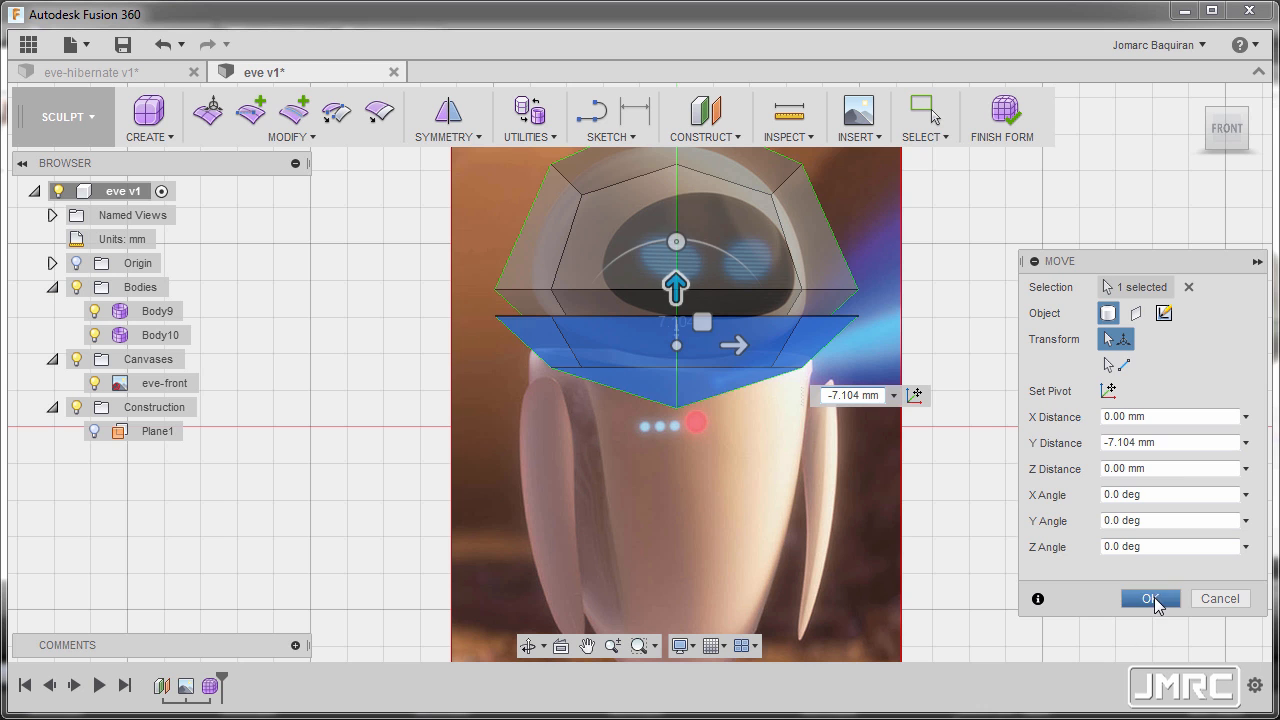
{"action": "left_click", "coordinate": [1150, 598]}
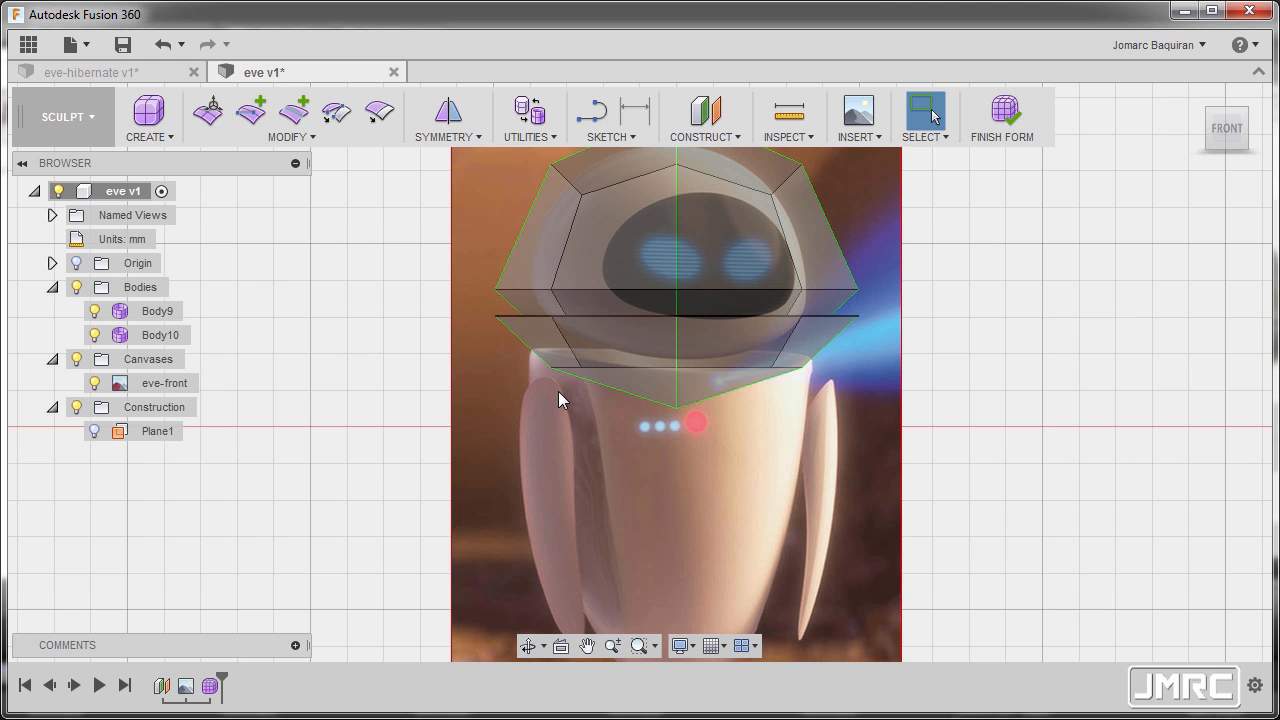
{"action": "mouse_move", "coordinate": [672, 452]}
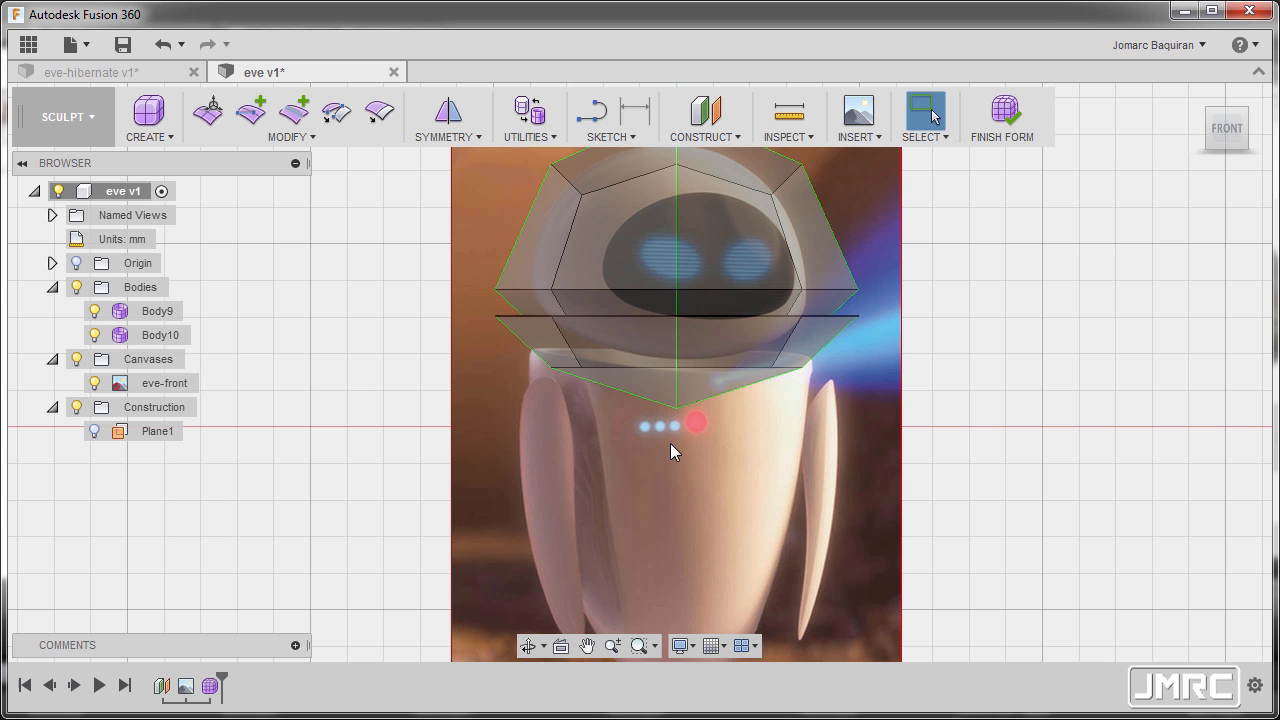
{"action": "left_click", "coordinate": [160, 336]}
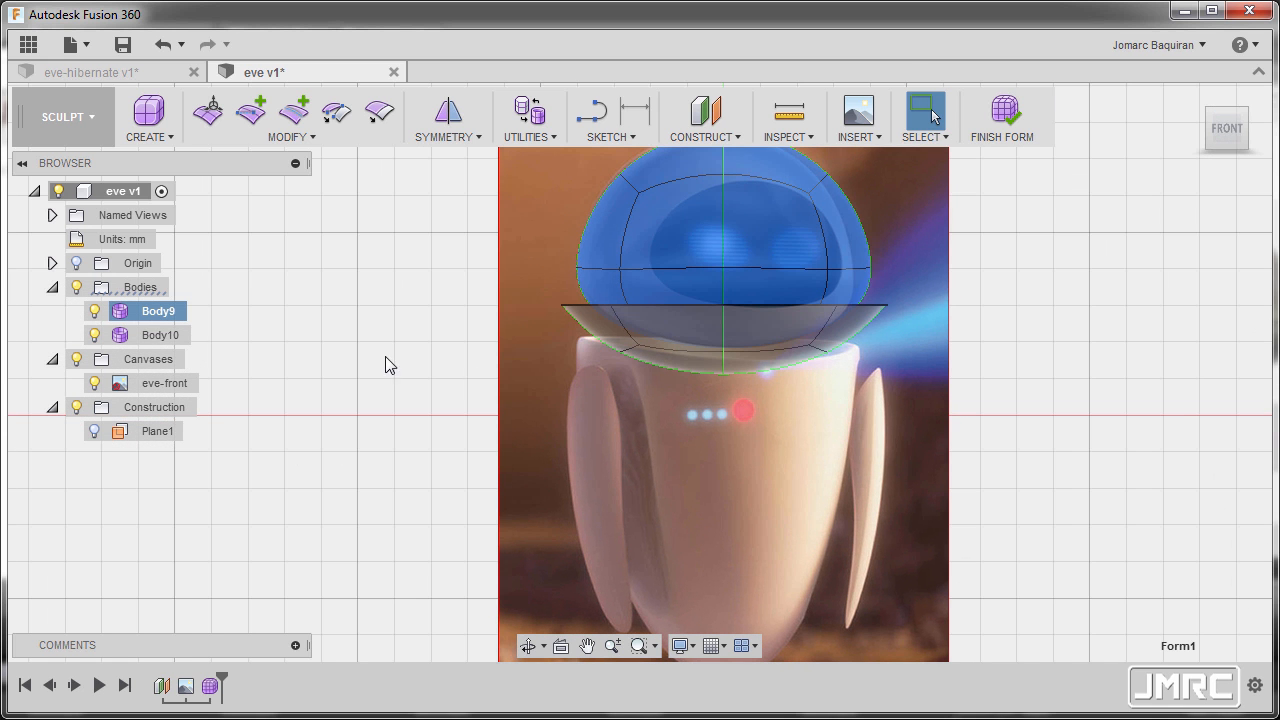
Rename Body9 to 'head' and Body10 to 'body' in the Browser.
{"action": "double_click", "coordinate": [156, 312]}
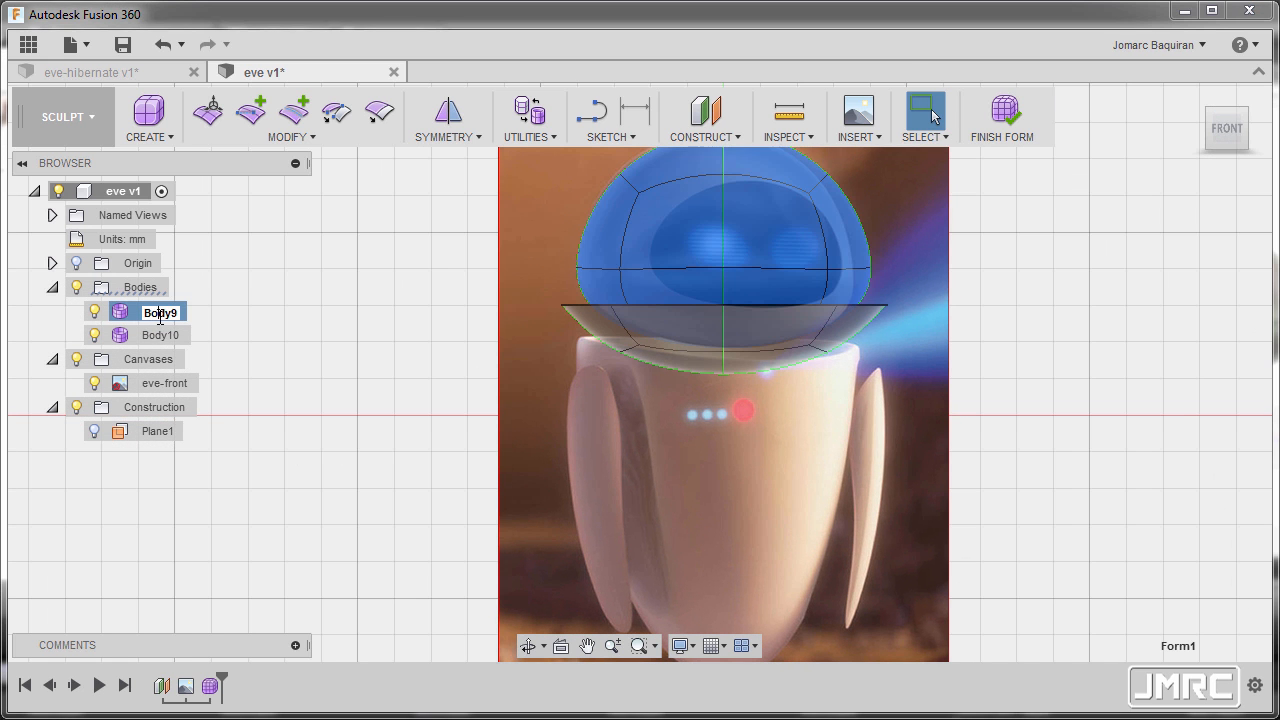
{"action": "type", "text": "head"}
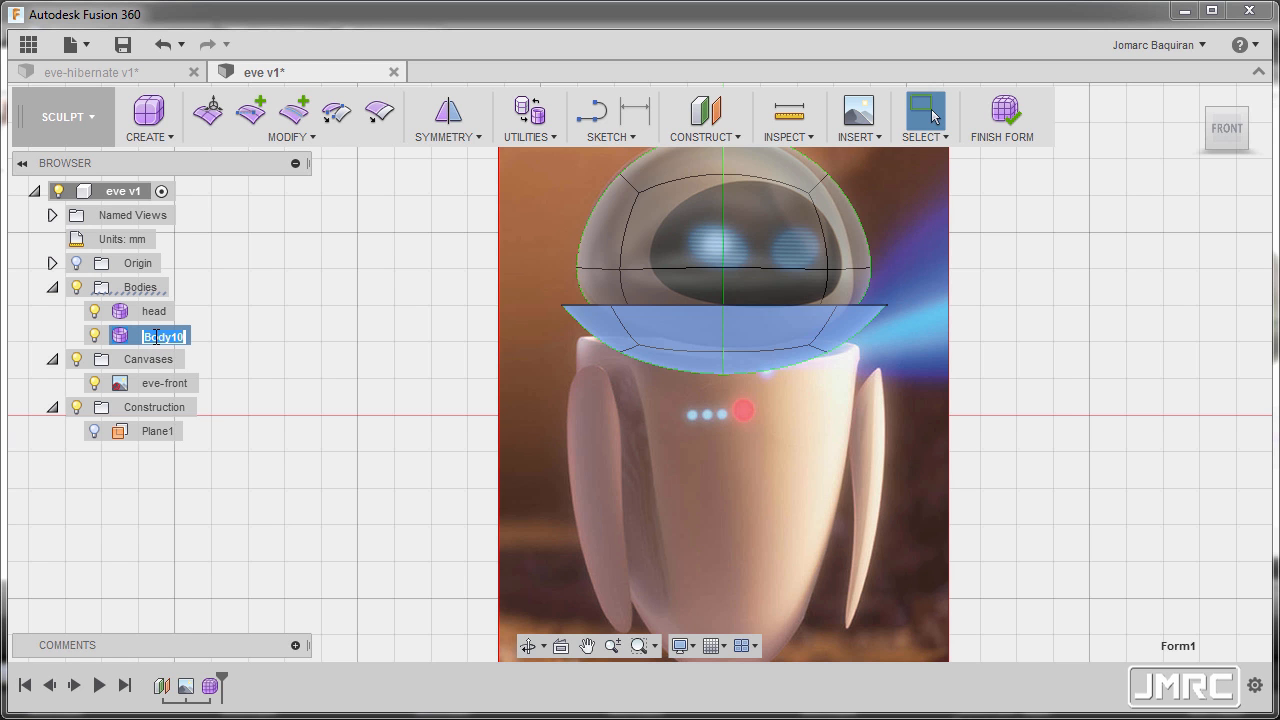
{"action": "type", "text": "body"}
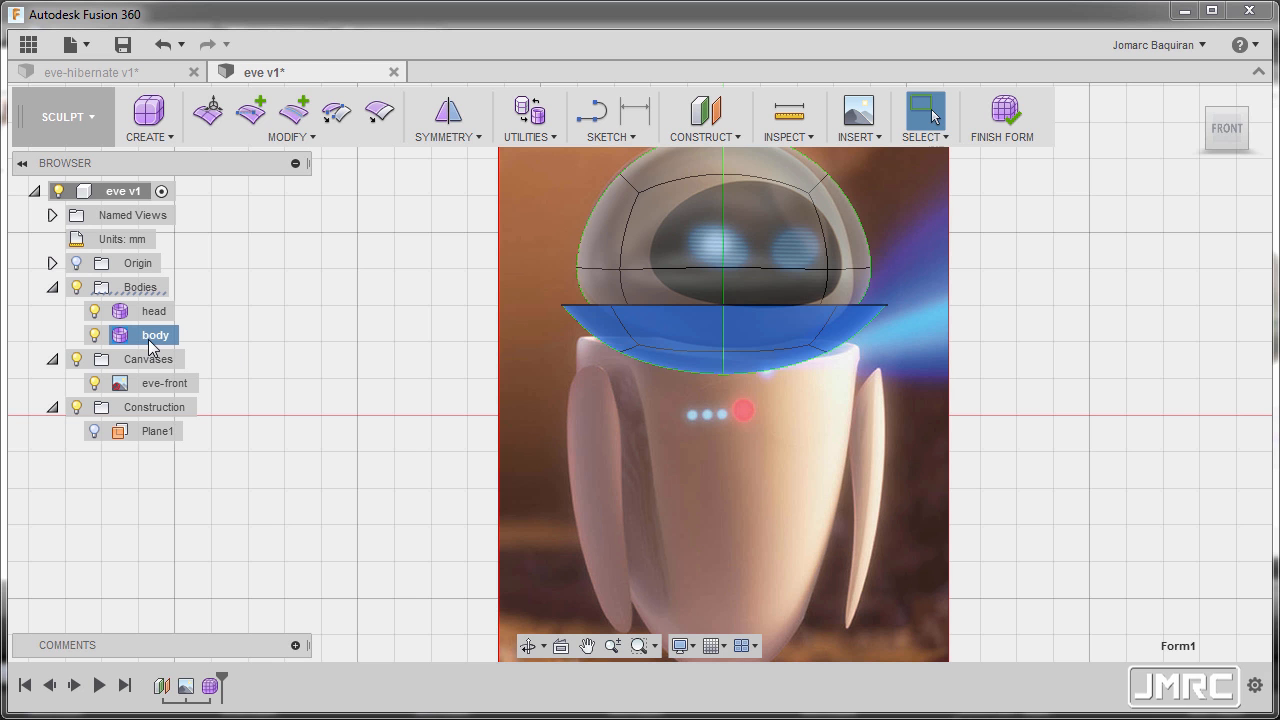
Lower the body slab about -4.47 mm via Edit Form, then select its eight-edge rim loop.
{"action": "right_click", "coordinate": [156, 336]}
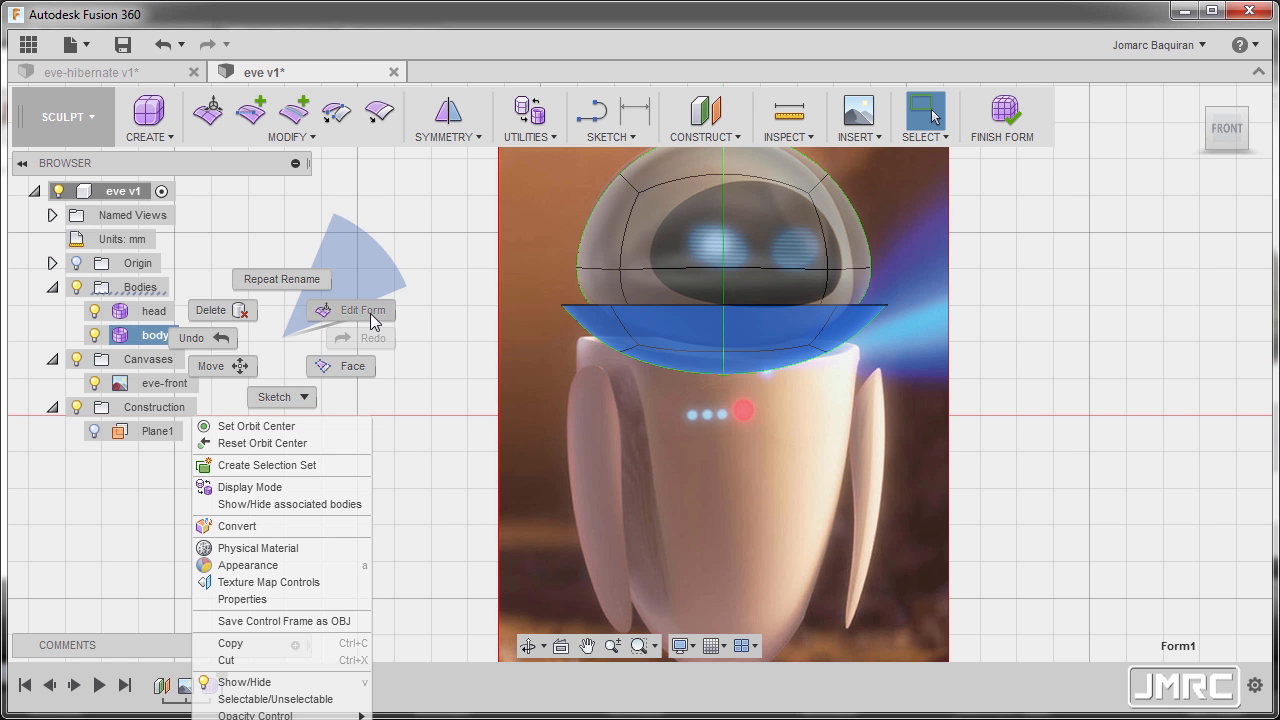
{"action": "left_click", "coordinate": [364, 310]}
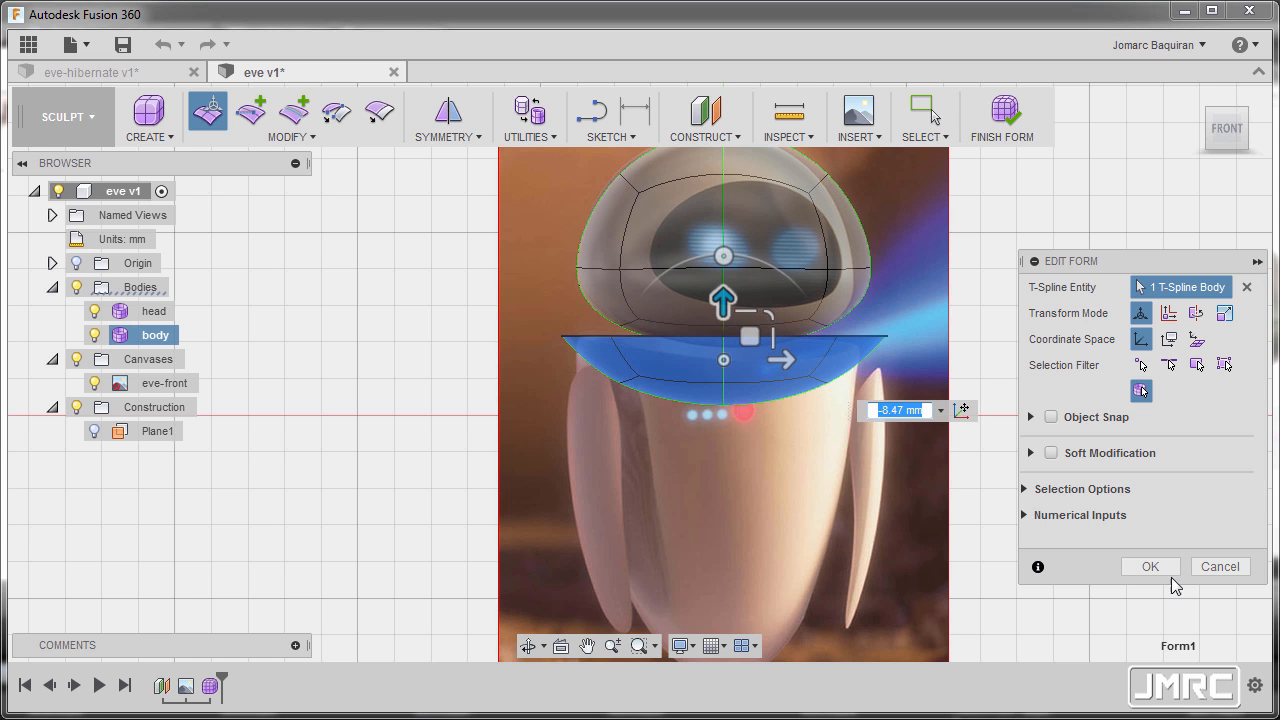
{"action": "left_click", "coordinate": [1150, 566]}
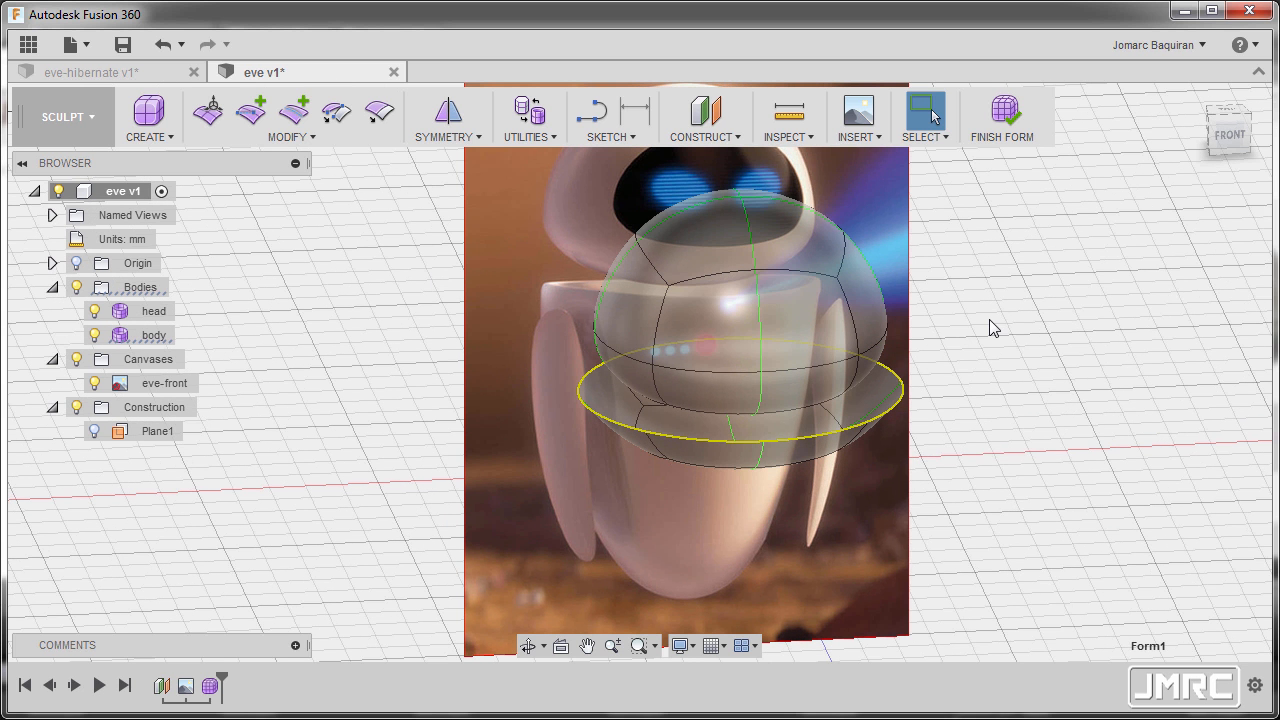
{"action": "left_click", "coordinate": [208, 112]}
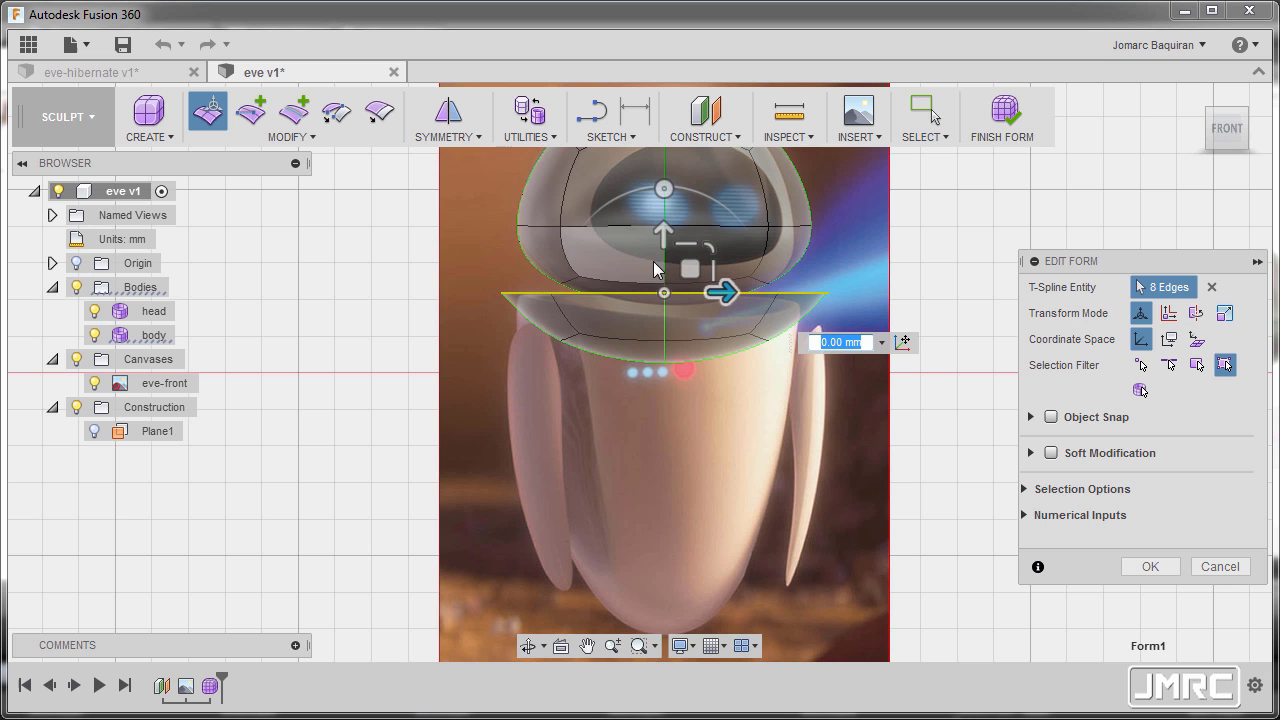
{"action": "mouse_move", "coordinate": [664, 234]}
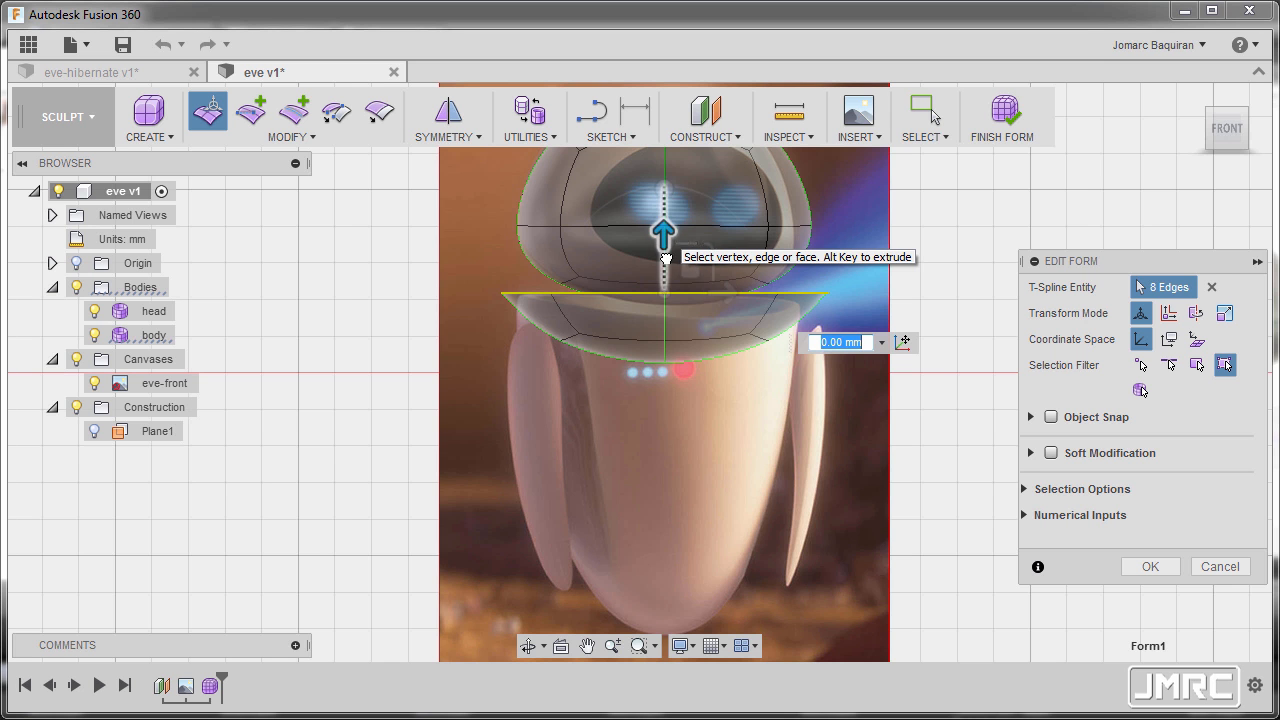
Pull the rim edges down in five successive sections, narrowing into a tapered egg-shaped base.
{"action": "left_click_drag", "start_coordinate": [664, 236], "coordinate": [664, 296]}
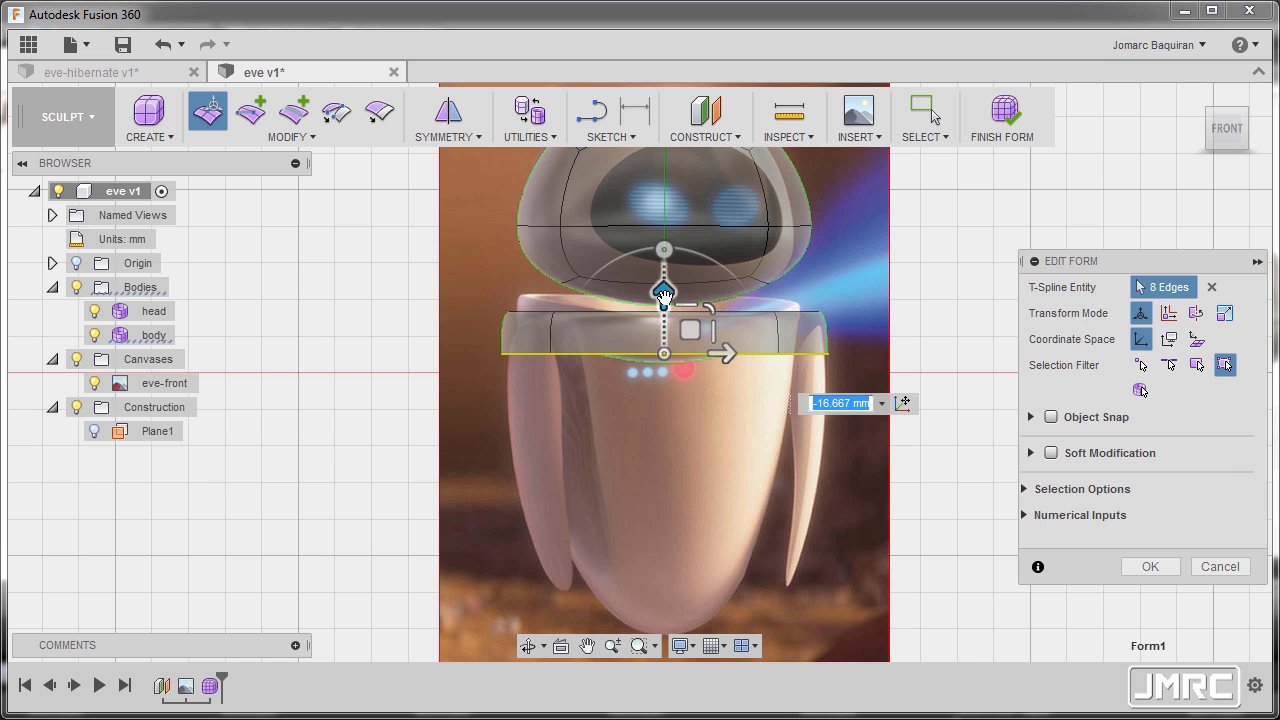
{"action": "left_click_drag", "start_coordinate": [664, 312], "coordinate": [664, 360]}
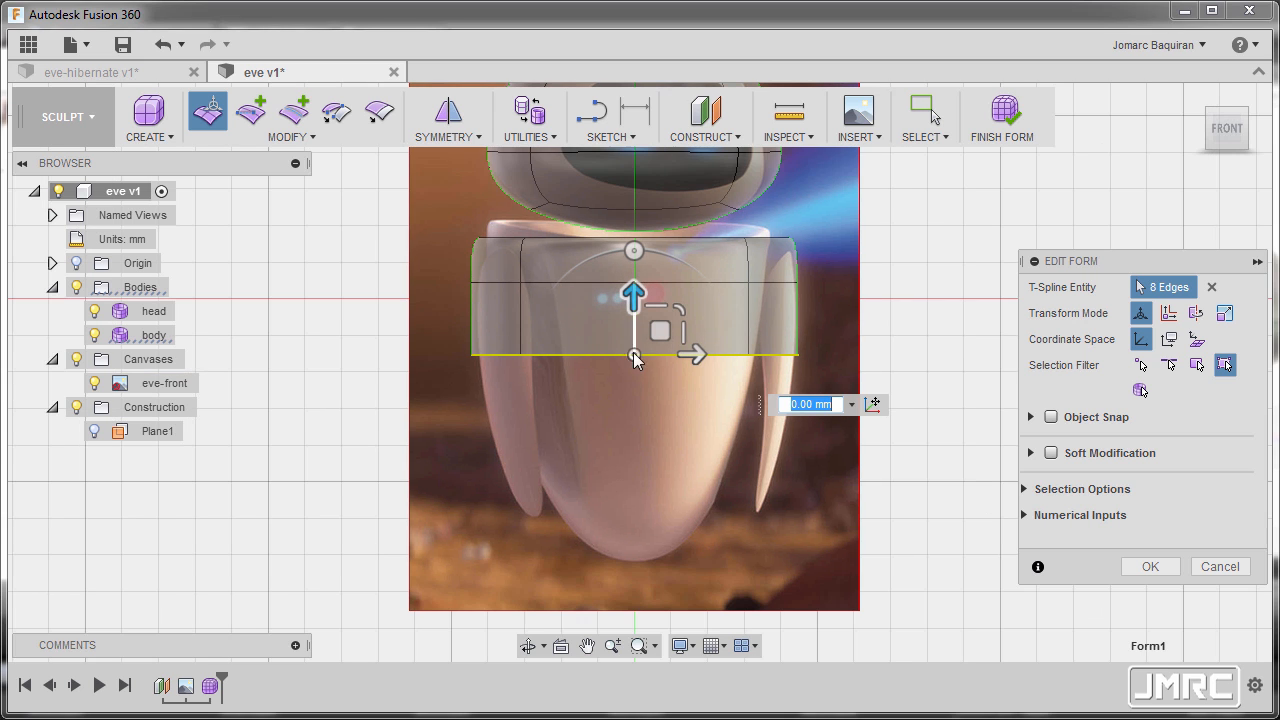
{"action": "mouse_move", "coordinate": [634, 358]}
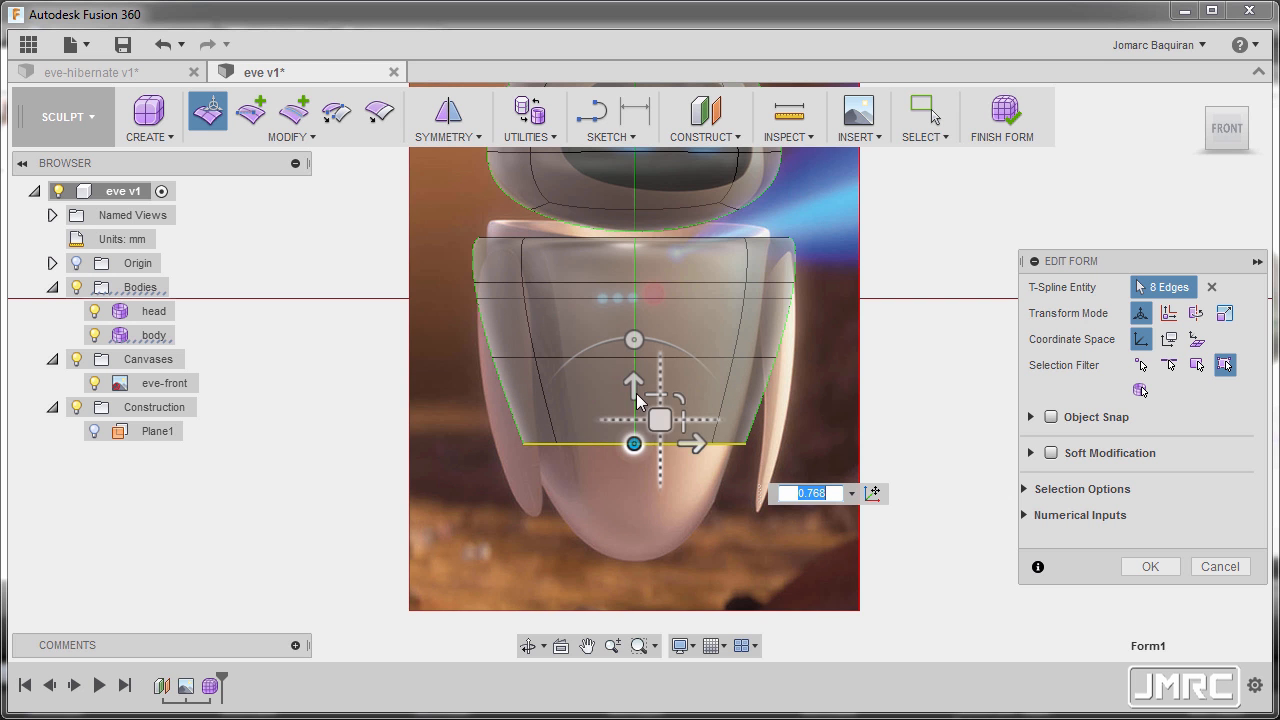
{"action": "left_click_drag", "start_coordinate": [634, 384], "coordinate": [634, 444]}
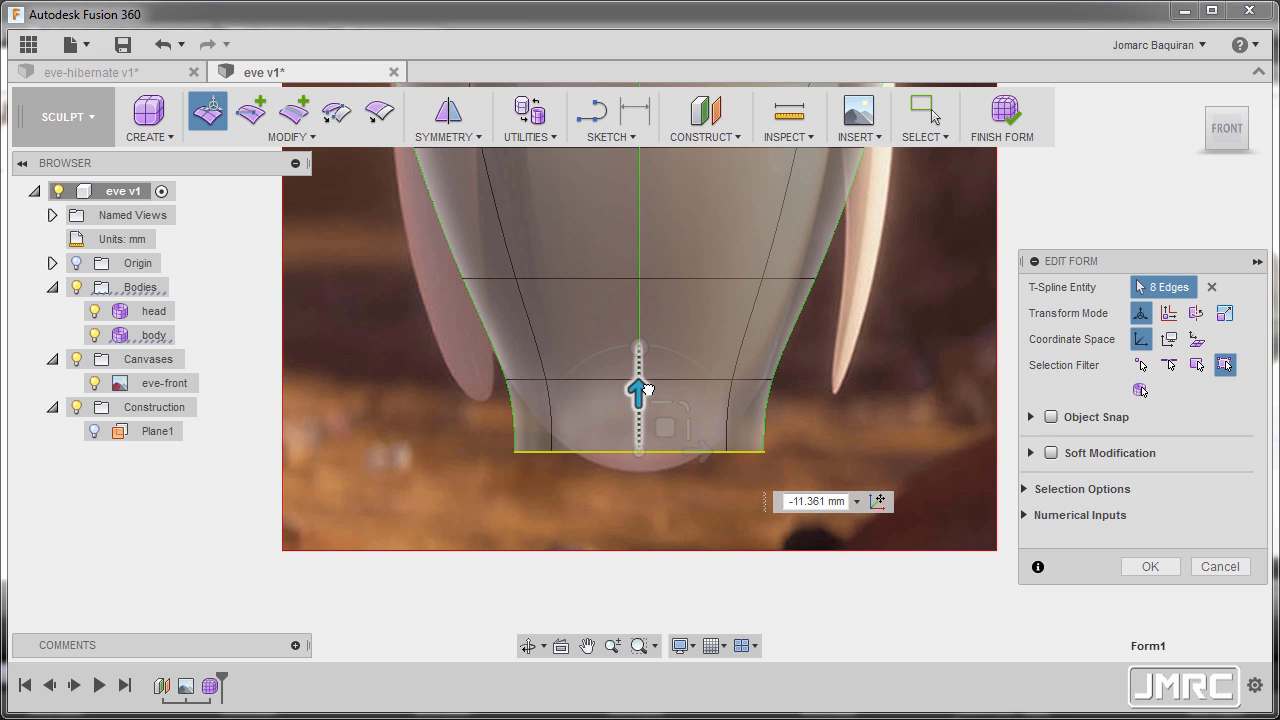
{"action": "left_click_drag", "start_coordinate": [640, 390], "coordinate": [640, 450]}
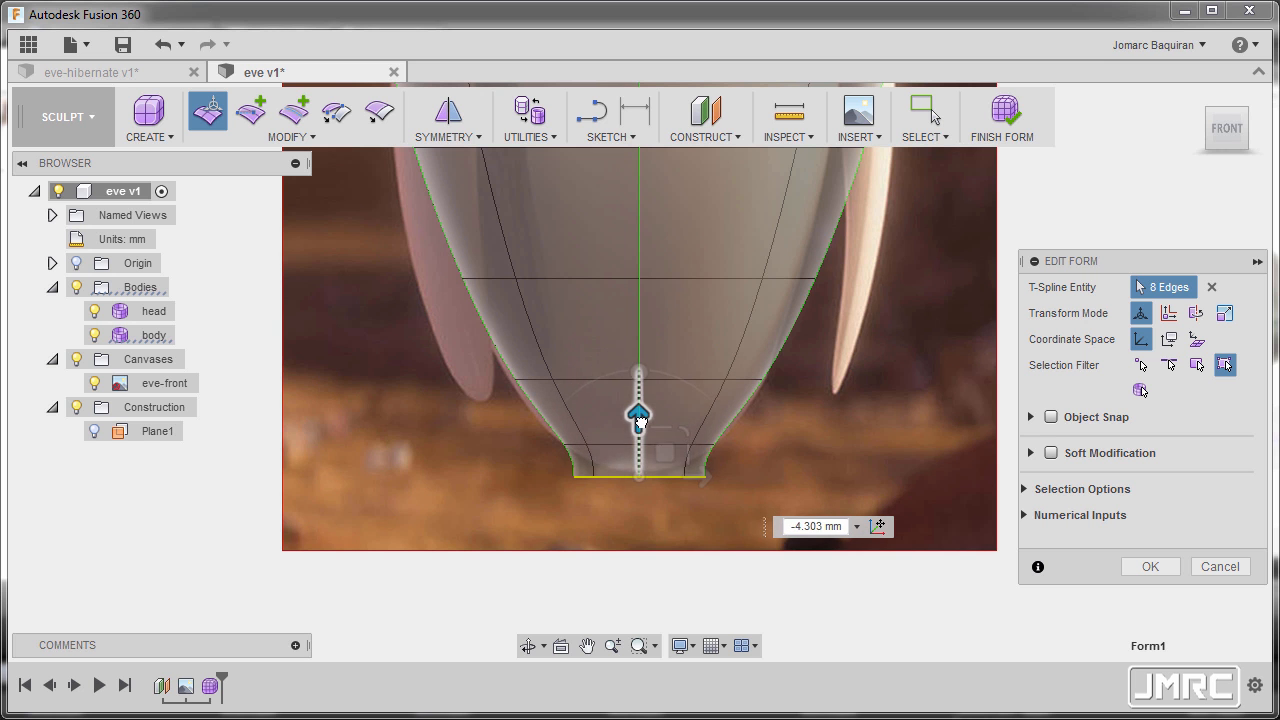
{"action": "left_click_drag", "start_coordinate": [638, 414], "coordinate": [638, 480]}
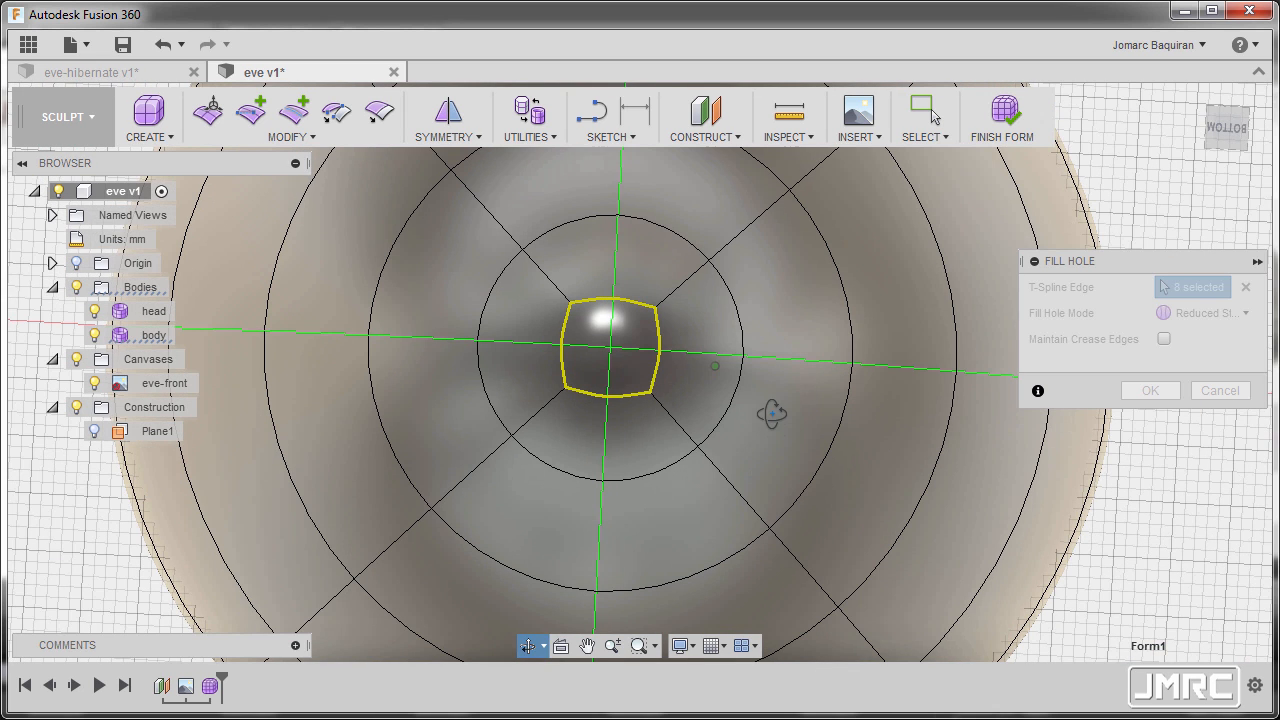
Set Fill Hole Mode to Reduced Star to close the body's bottom opening.
{"action": "left_click", "coordinate": [1204, 312]}
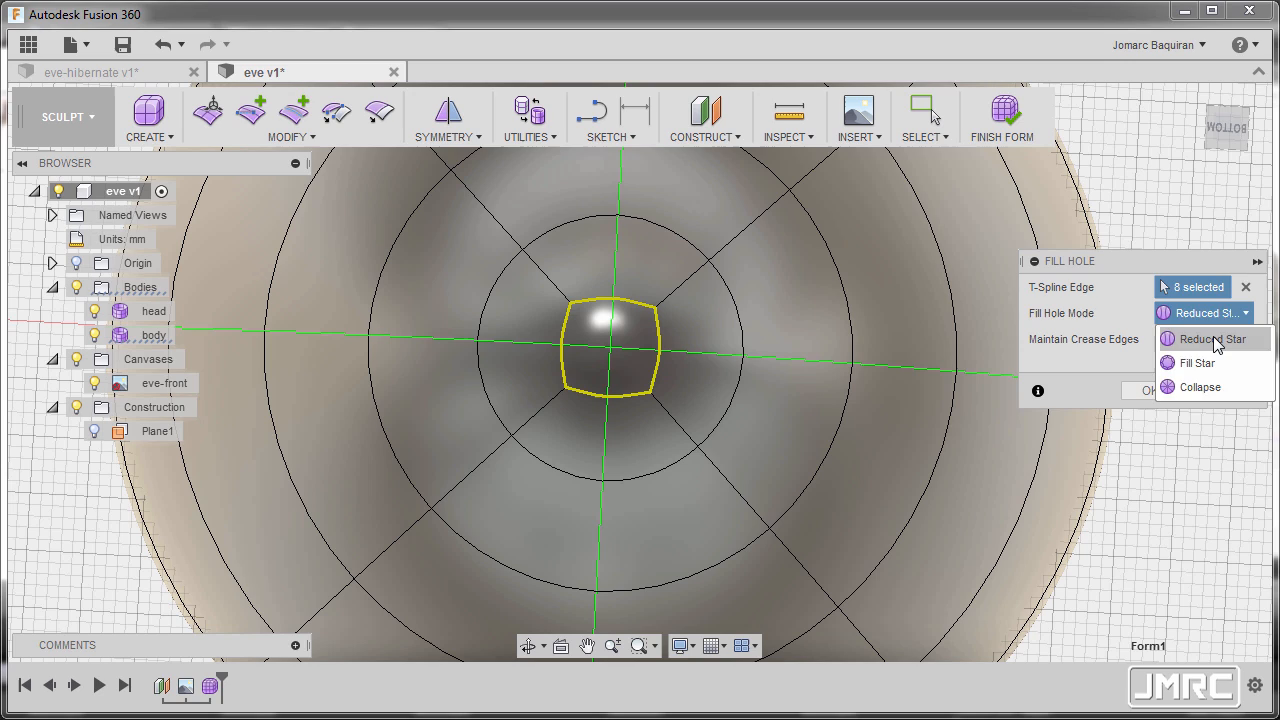
{"action": "left_click", "coordinate": [1208, 340]}
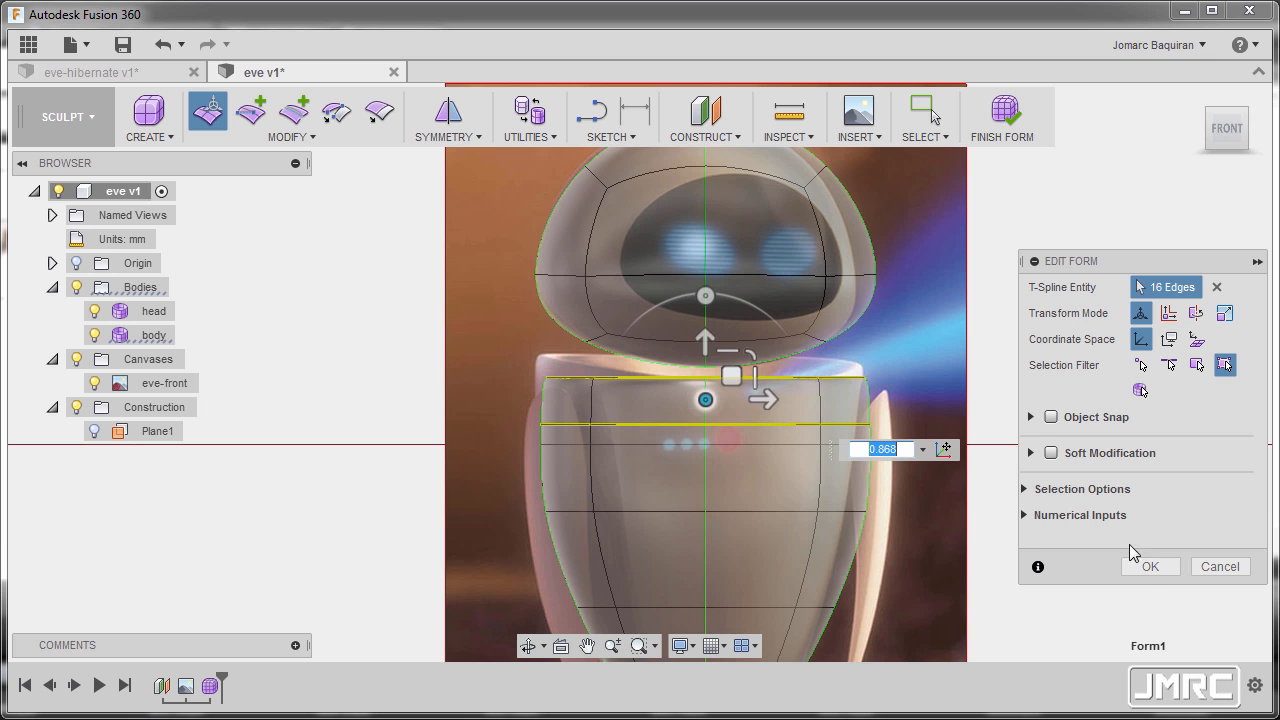
Confirm the rescaled sixteen-edge top ring of the body matched to the canvas torso.
{"action": "left_click", "coordinate": [1150, 566]}
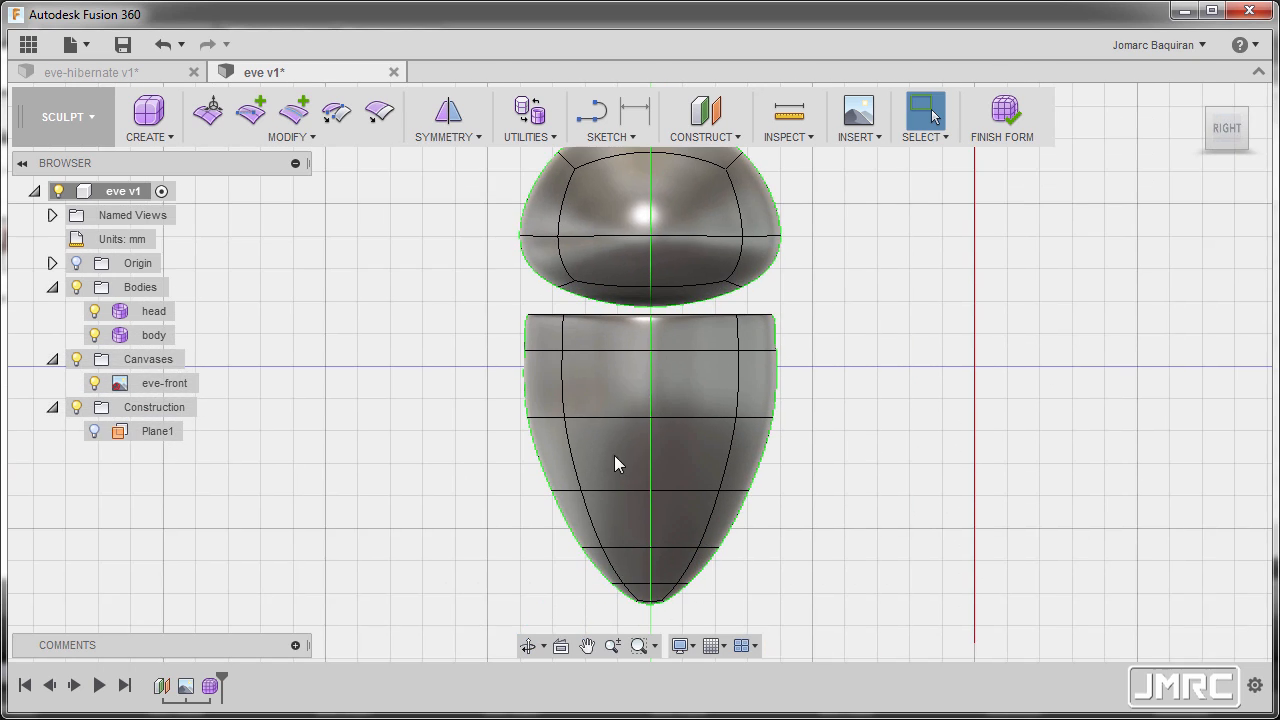
Insert a vertical edge loop at location -0.50 down the side of the body.
{"action": "left_click", "coordinate": [154, 336]}
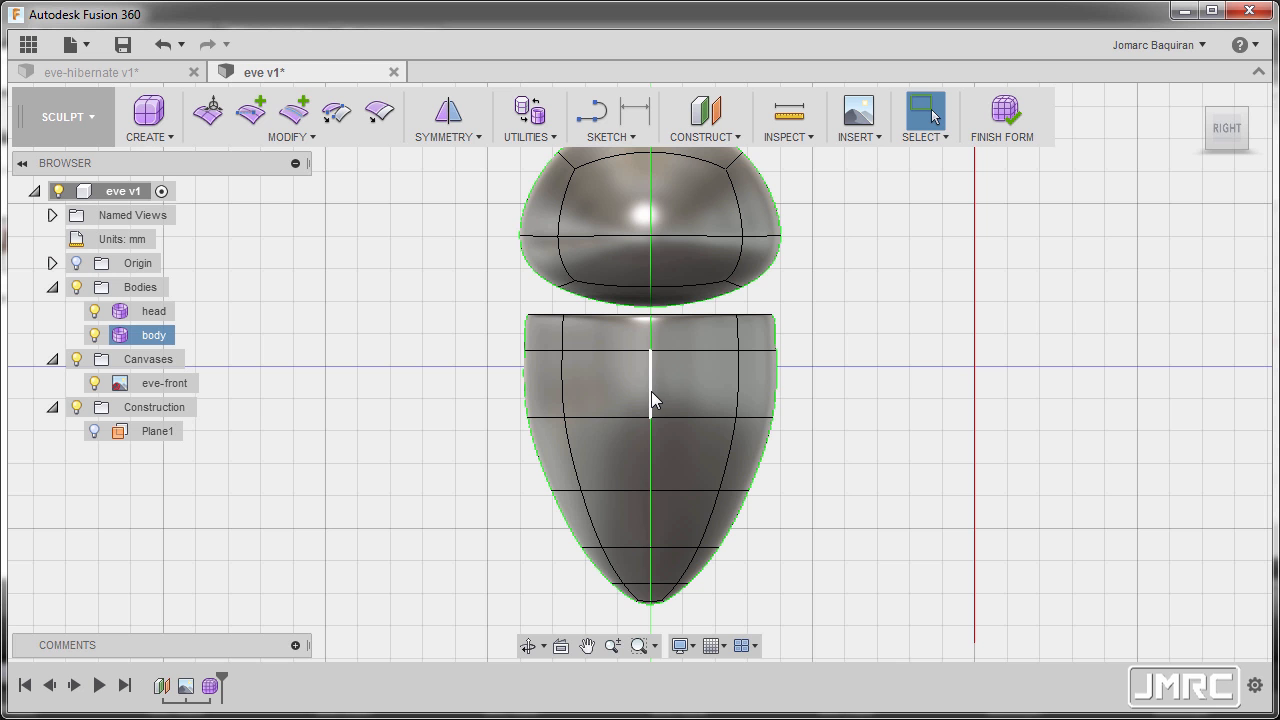
{"action": "right_click", "coordinate": [650, 400]}
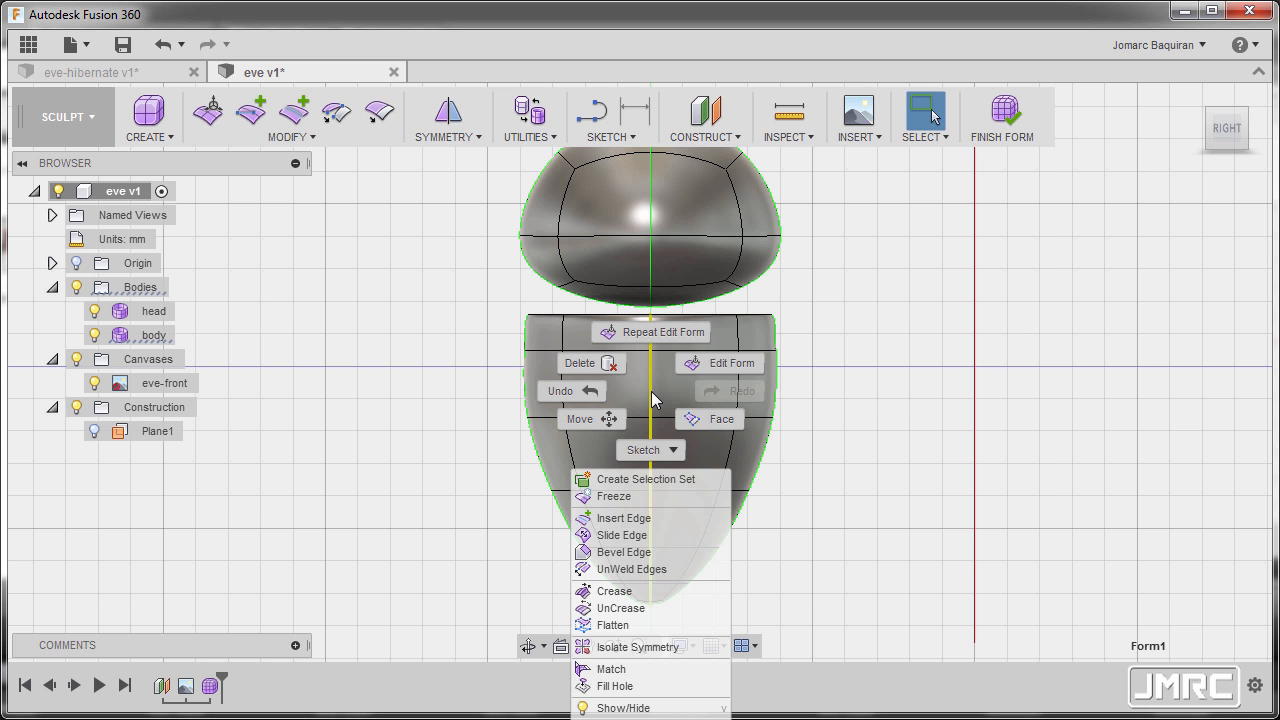
{"action": "left_click", "coordinate": [624, 518]}
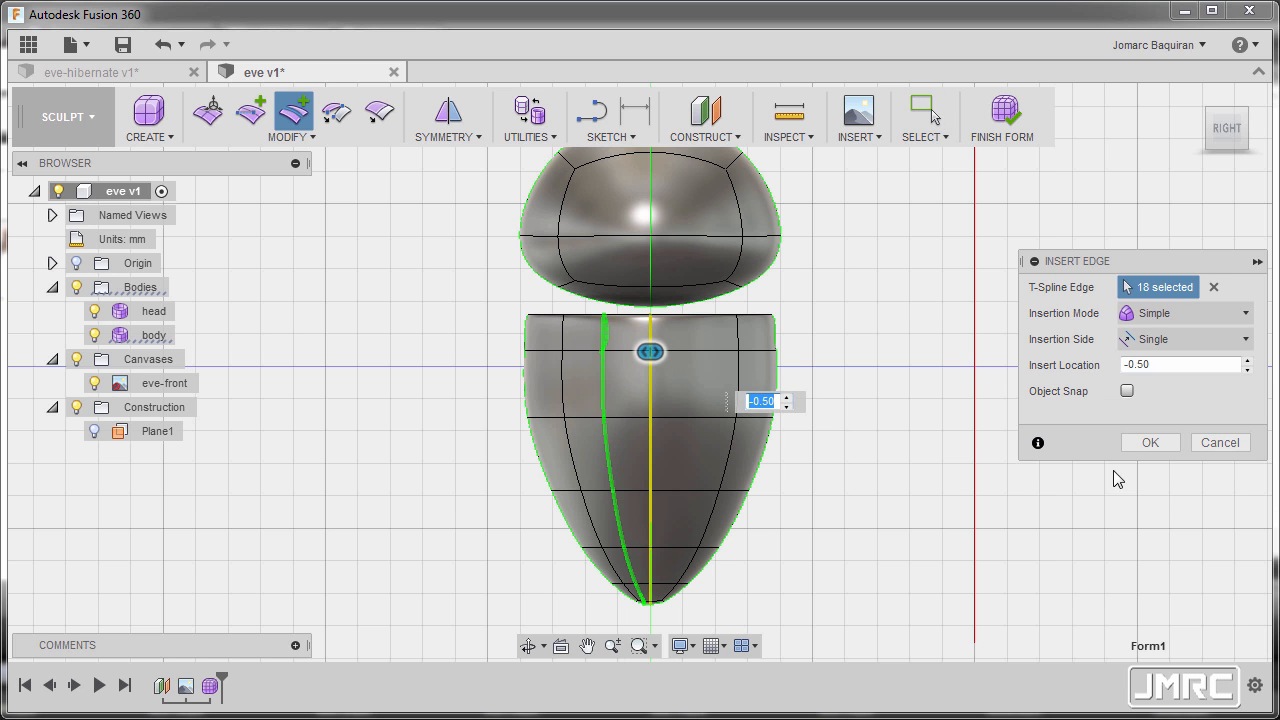
{"action": "left_click", "coordinate": [1150, 442]}
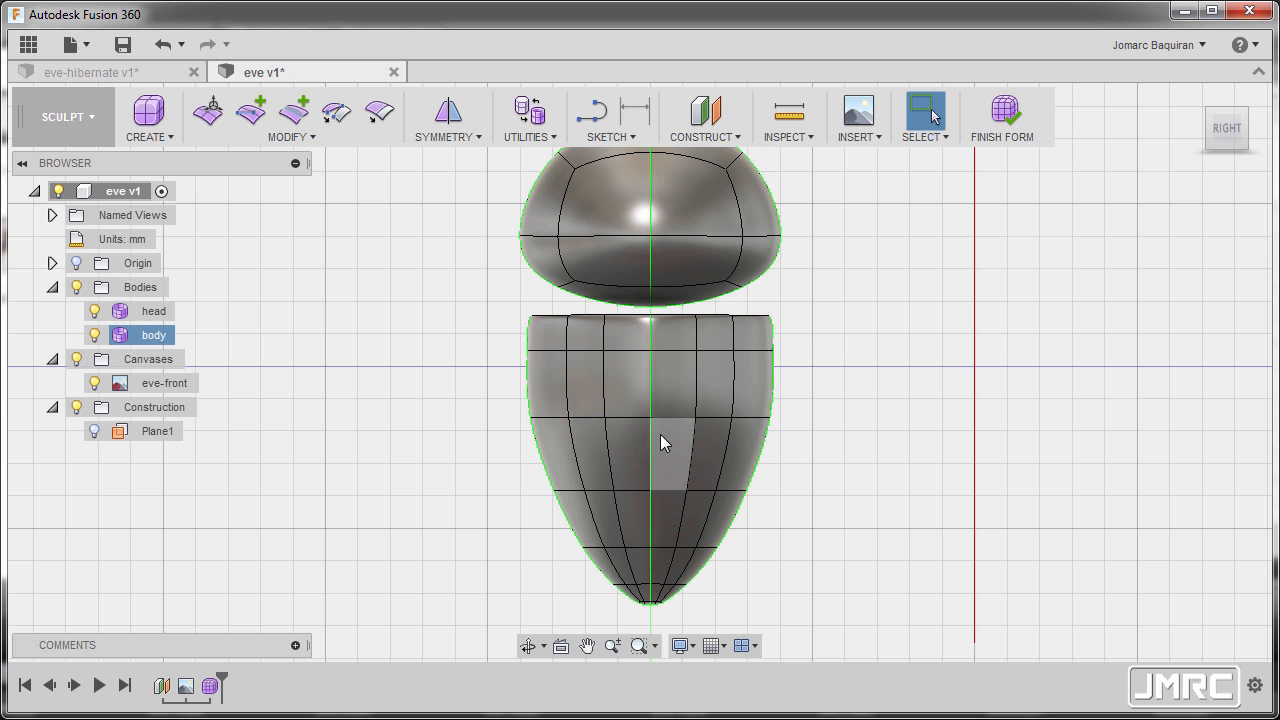
{"action": "mouse_move", "coordinate": [688, 332]}
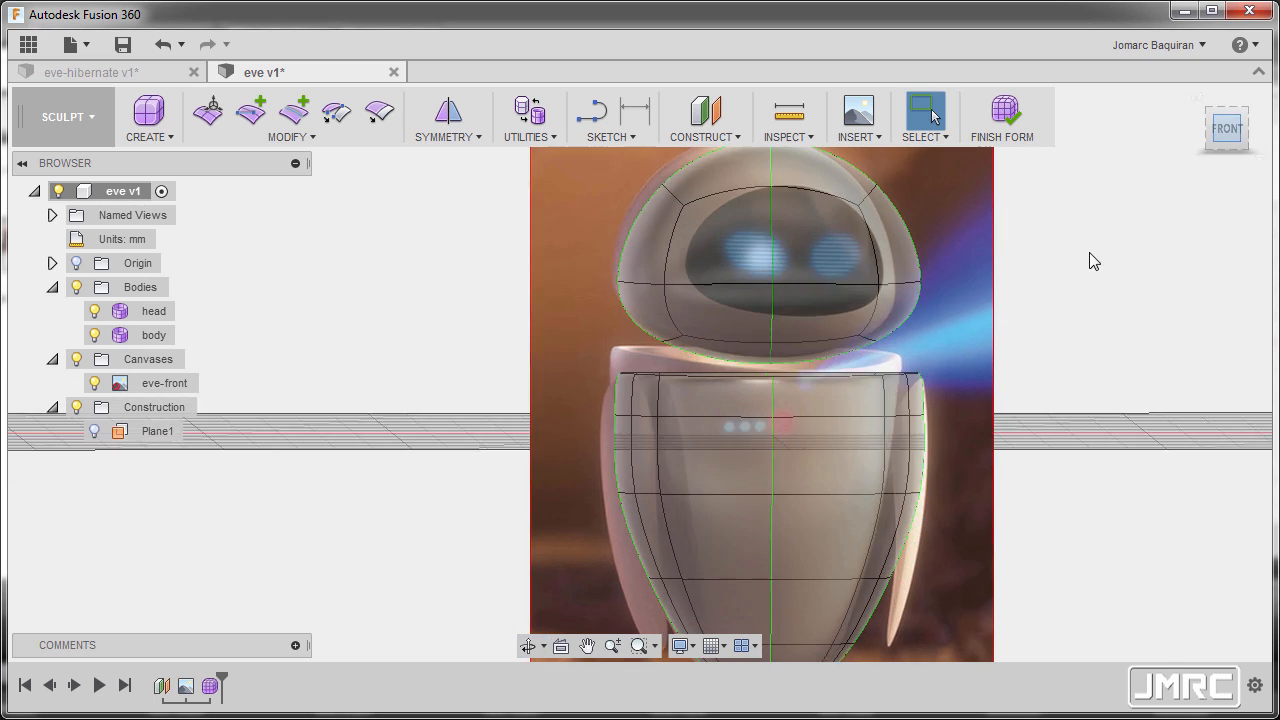
From the Right view, insert a horizontal edge loop at -0.3 just below the body's rim.
{"action": "left_click", "coordinate": [1240, 130]}
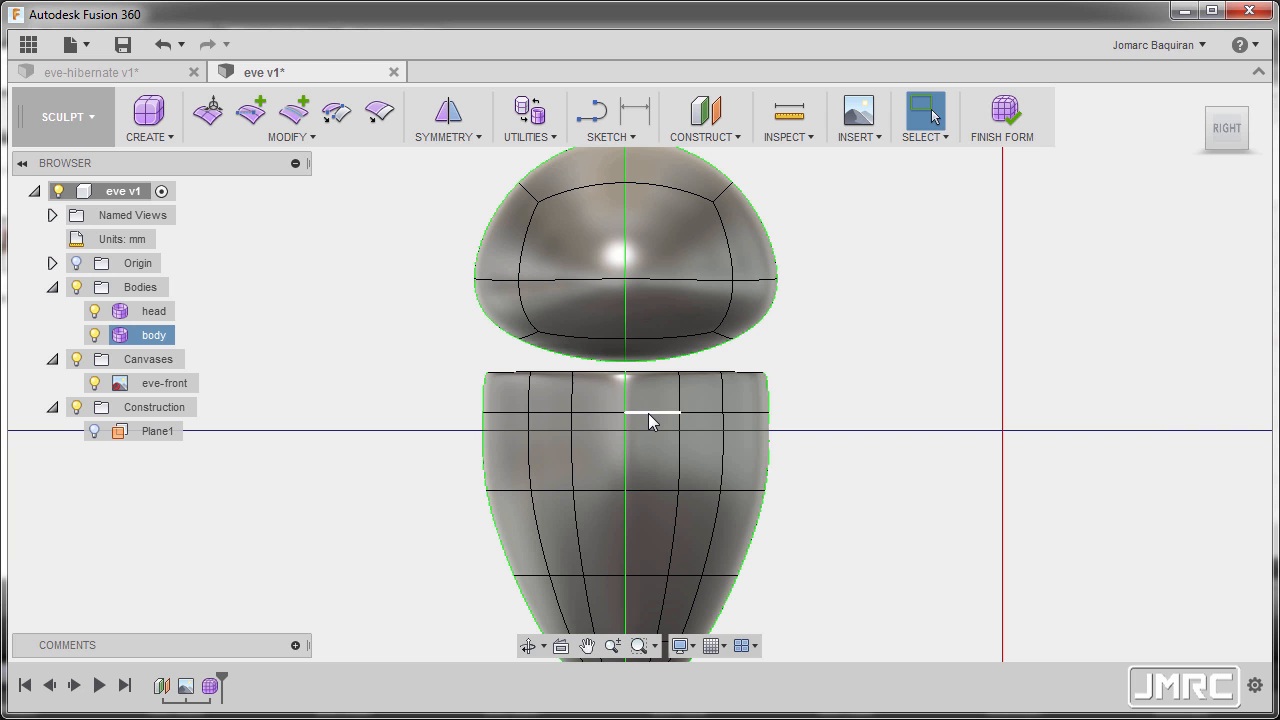
{"action": "right_click", "coordinate": [650, 420]}
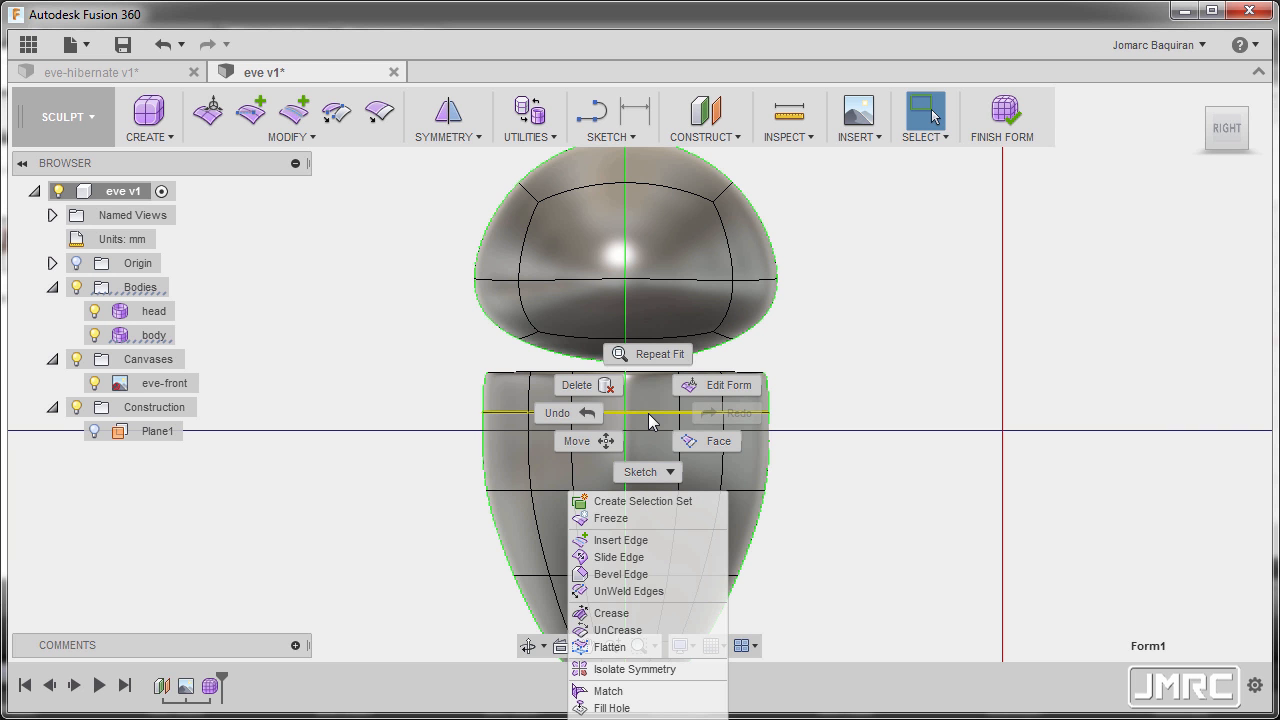
{"action": "left_click", "coordinate": [620, 540]}
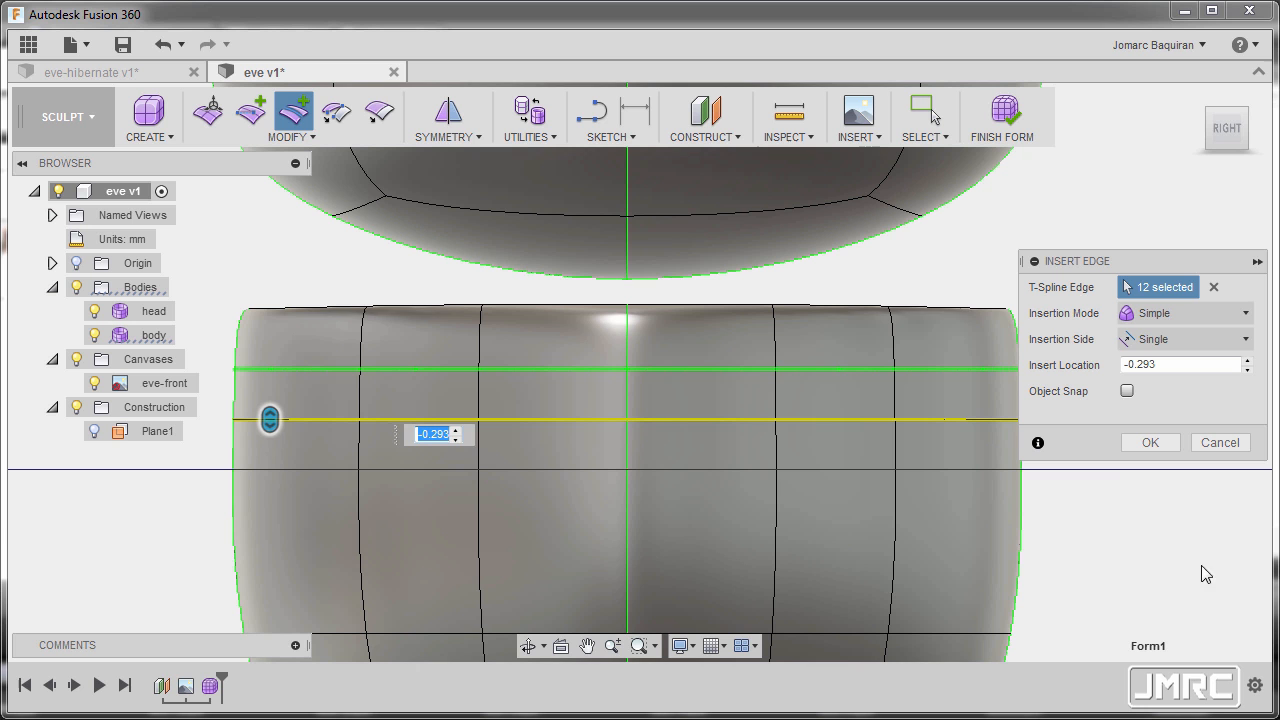
{"action": "mouse_move", "coordinate": [432, 536]}
{"action": "type", "text": "-.3"}
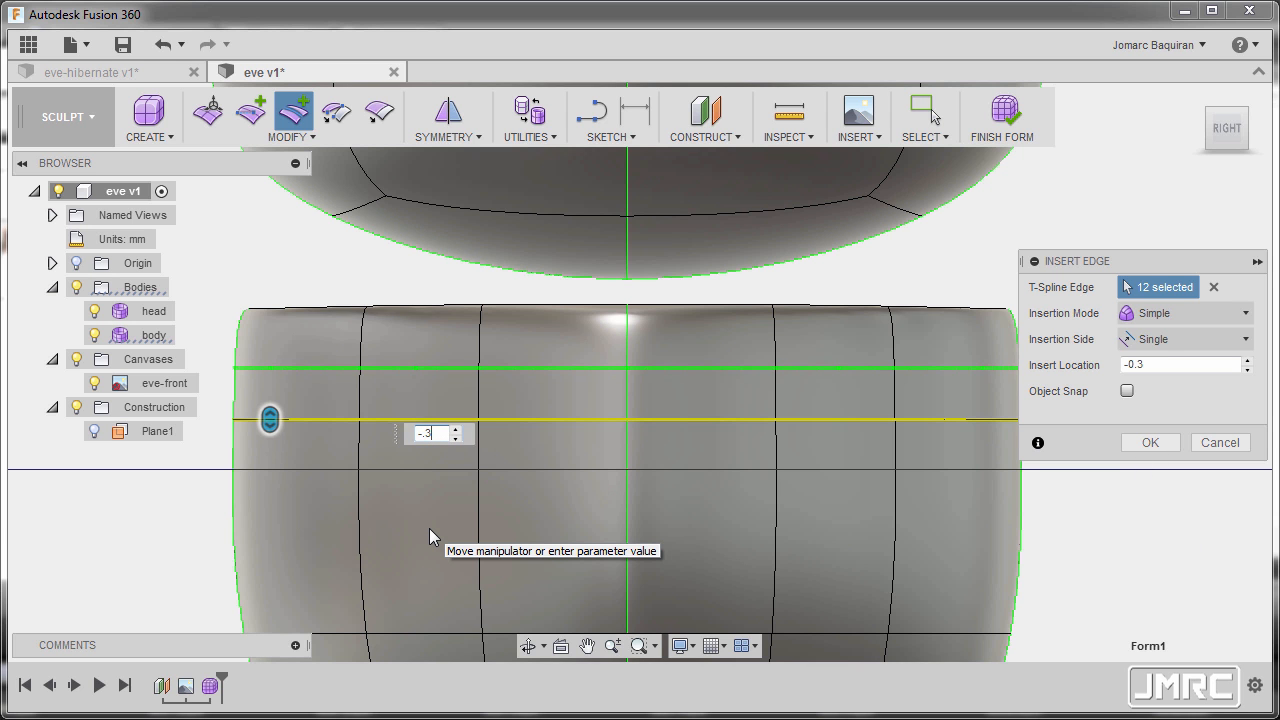
{"action": "left_click", "coordinate": [1150, 442]}
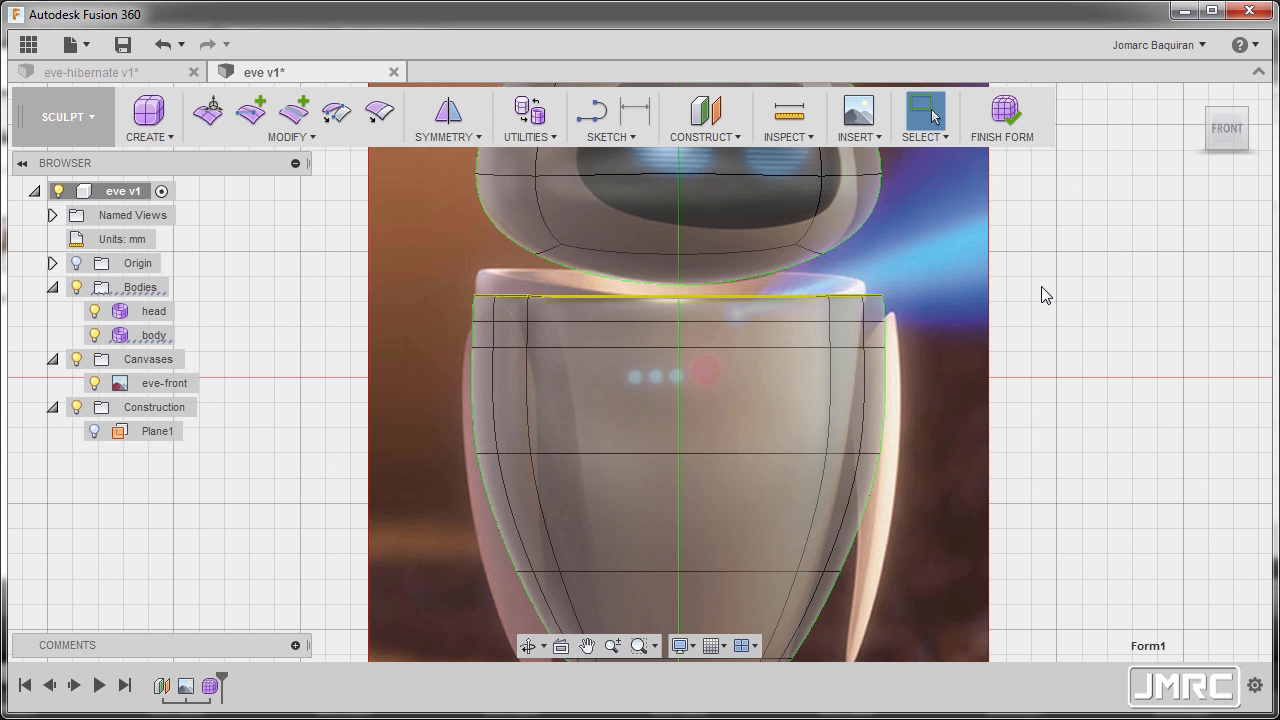
Start Edit Form on the body's twelve-edge top rim in the Front view.
{"action": "left_click", "coordinate": [208, 112]}
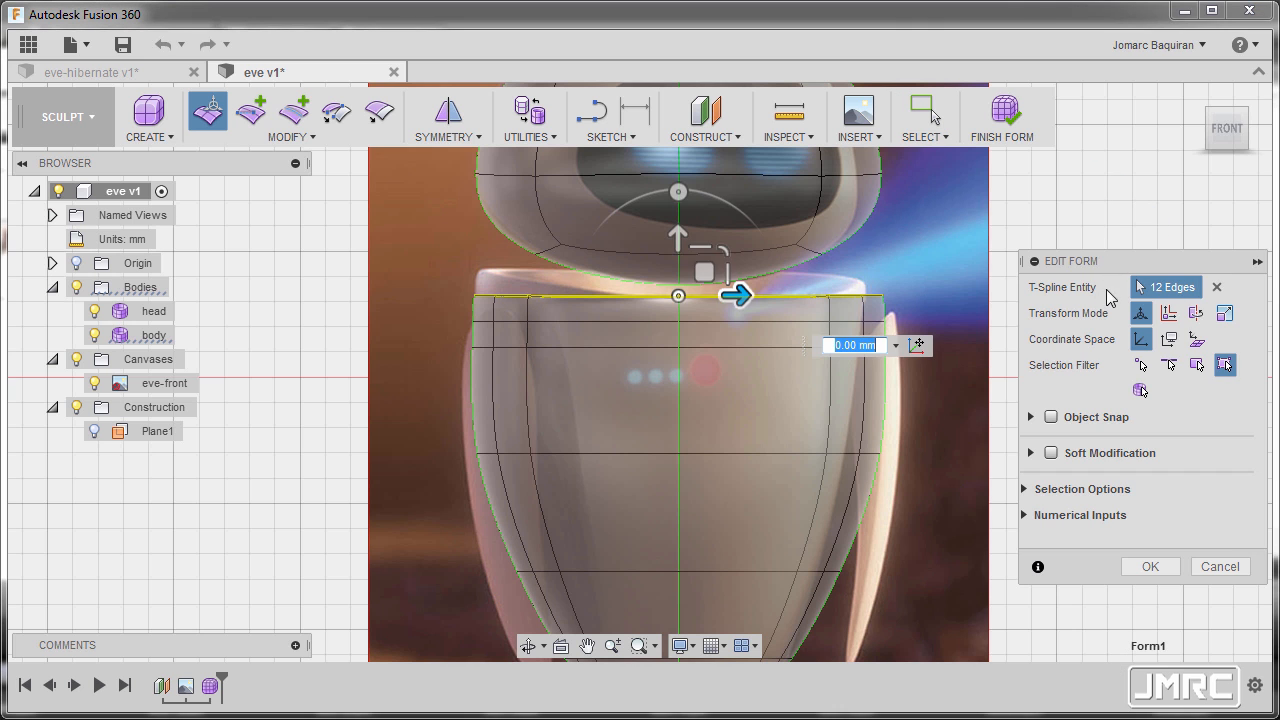